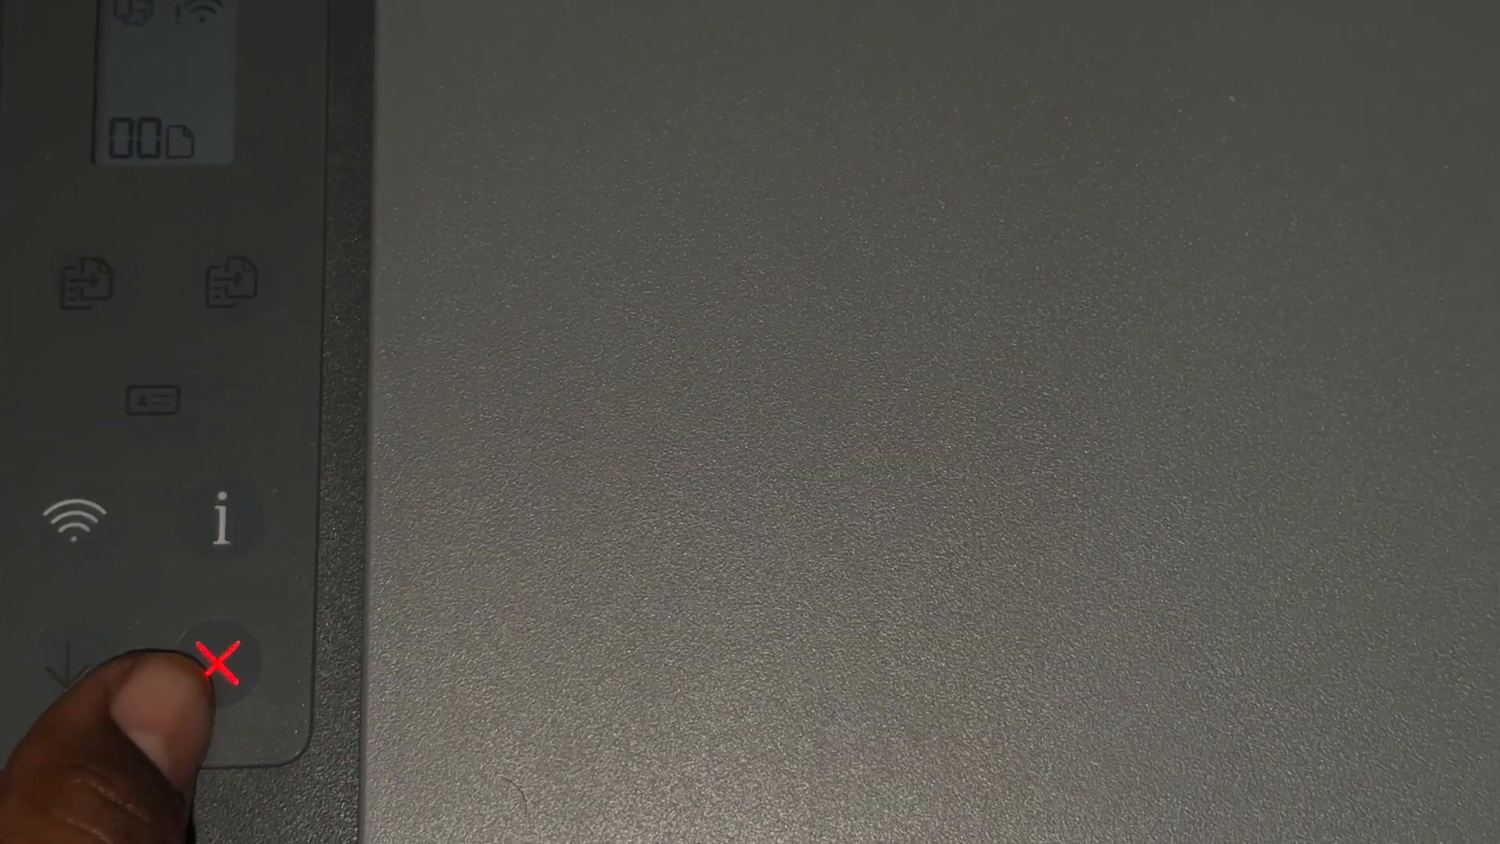
pyautogui.click(69, 517)
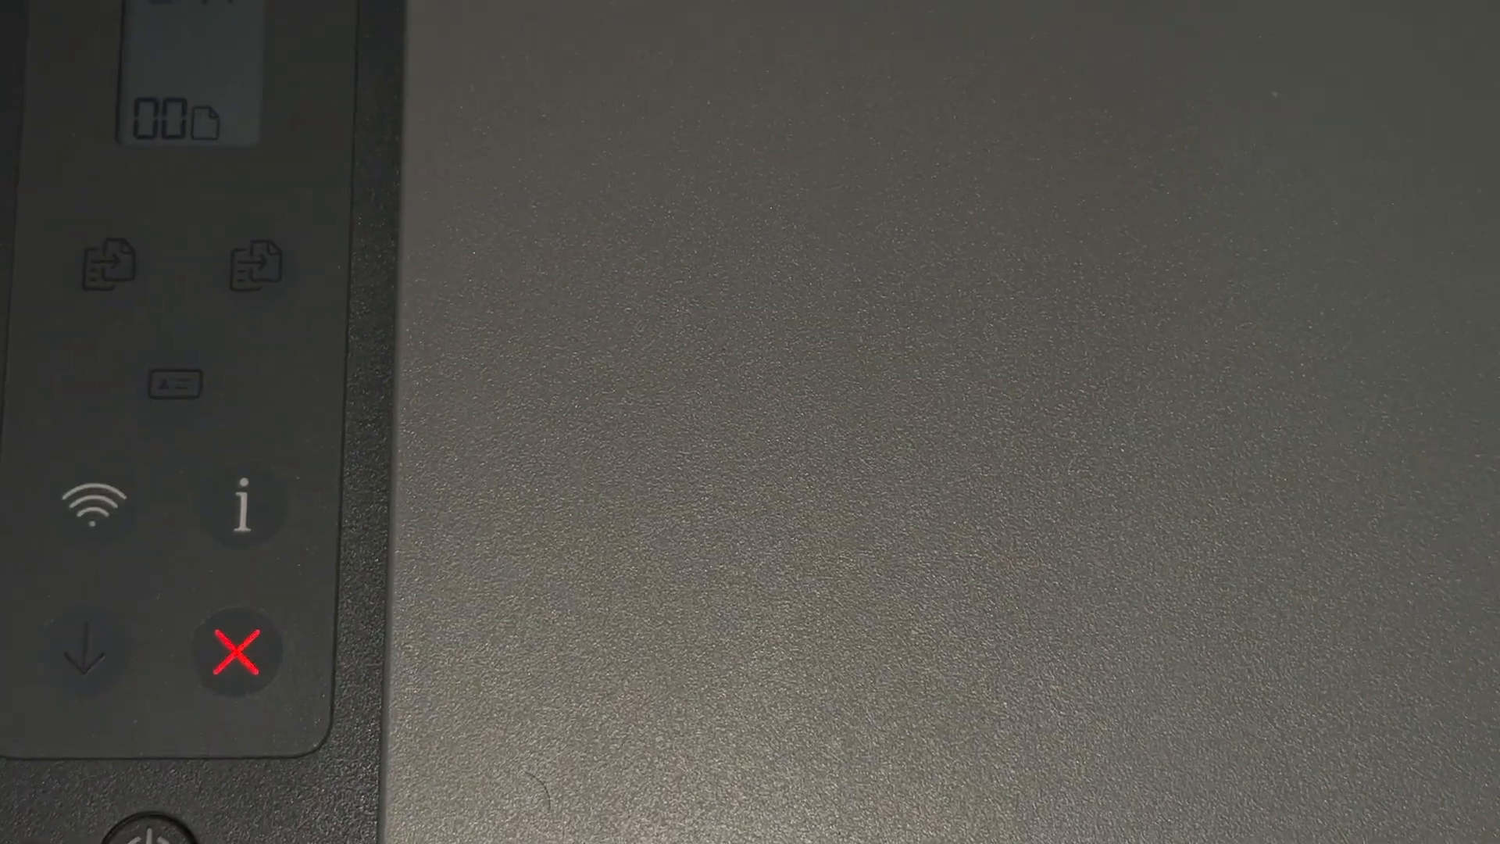
pyautogui.click(91, 507)
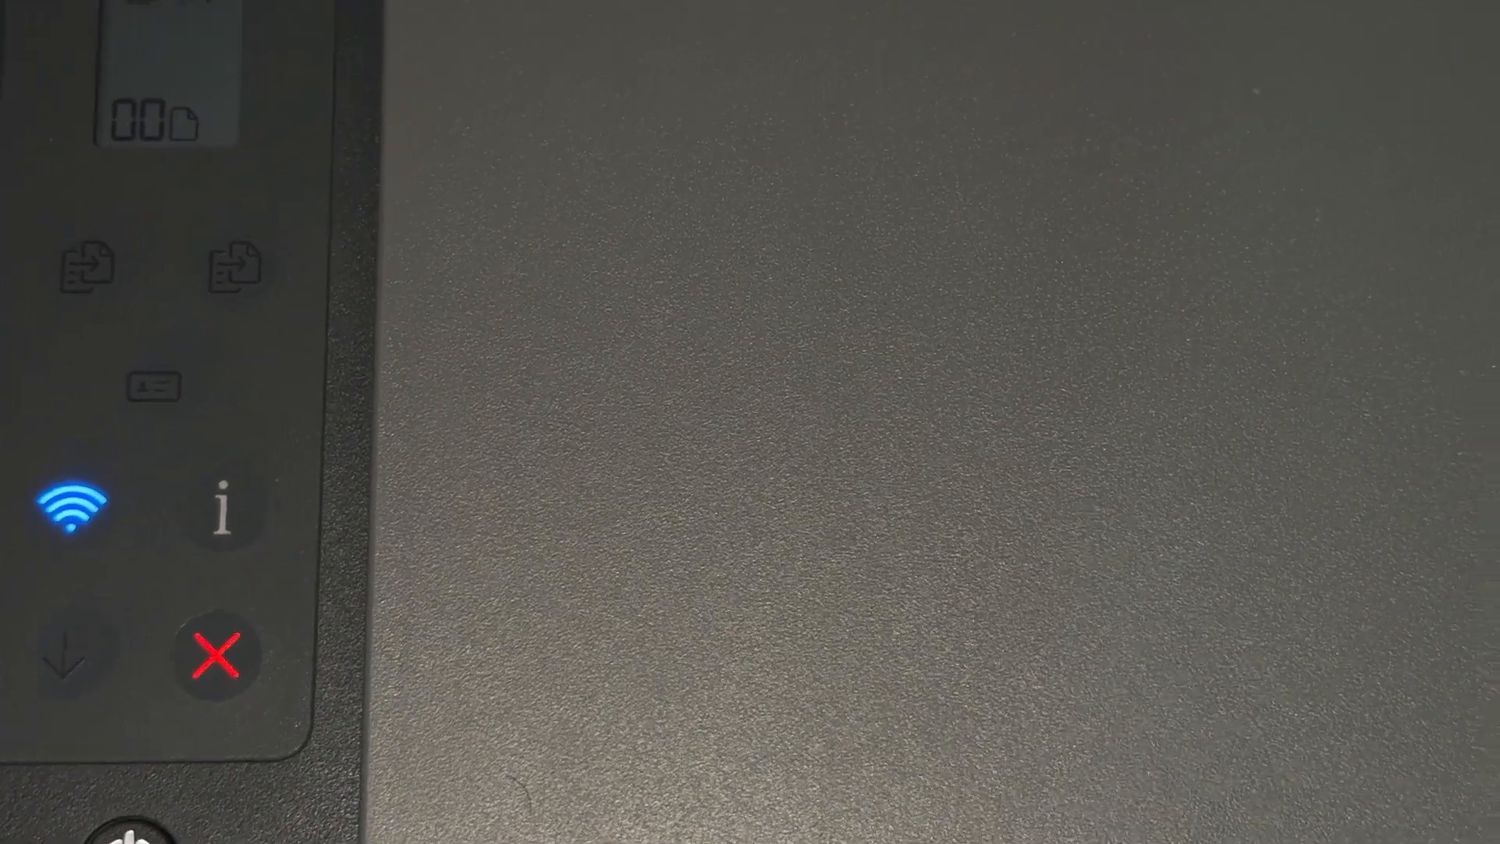